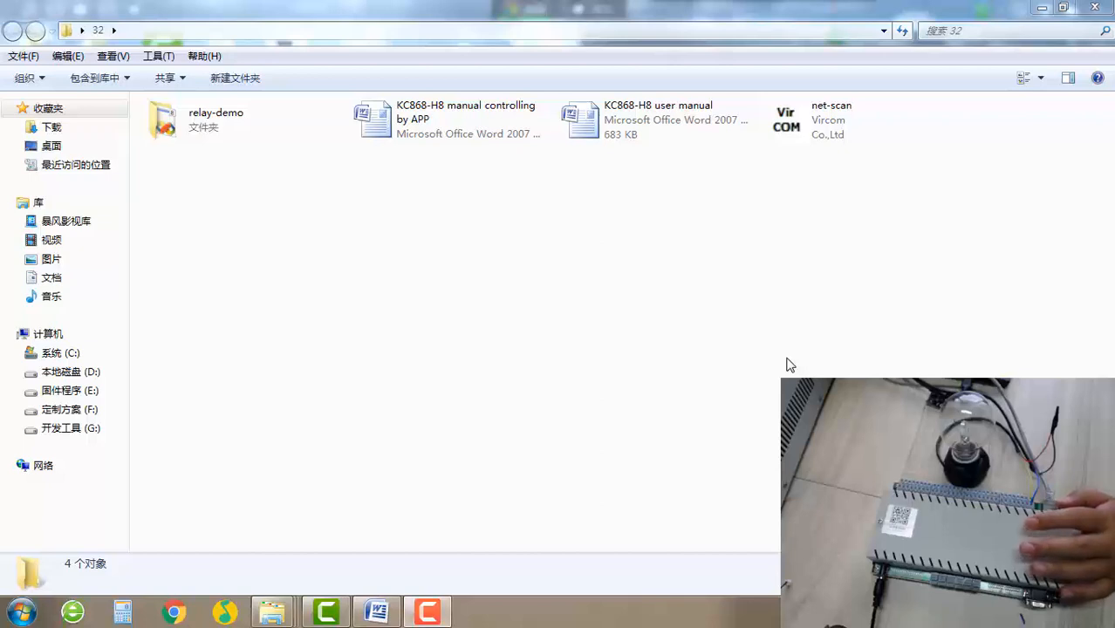
- Launch net-scan from the 32 folder and dismiss the 'VirCom already running' notice
{"action": "left_click", "coordinate": [814, 140]}
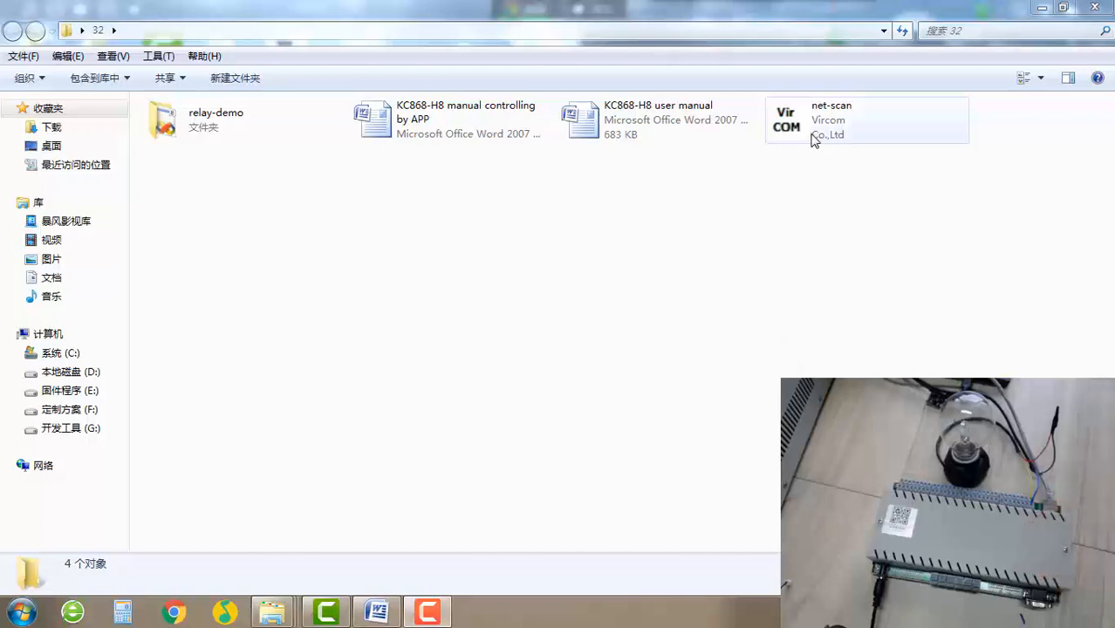
{"action": "left_click", "coordinate": [865, 119]}
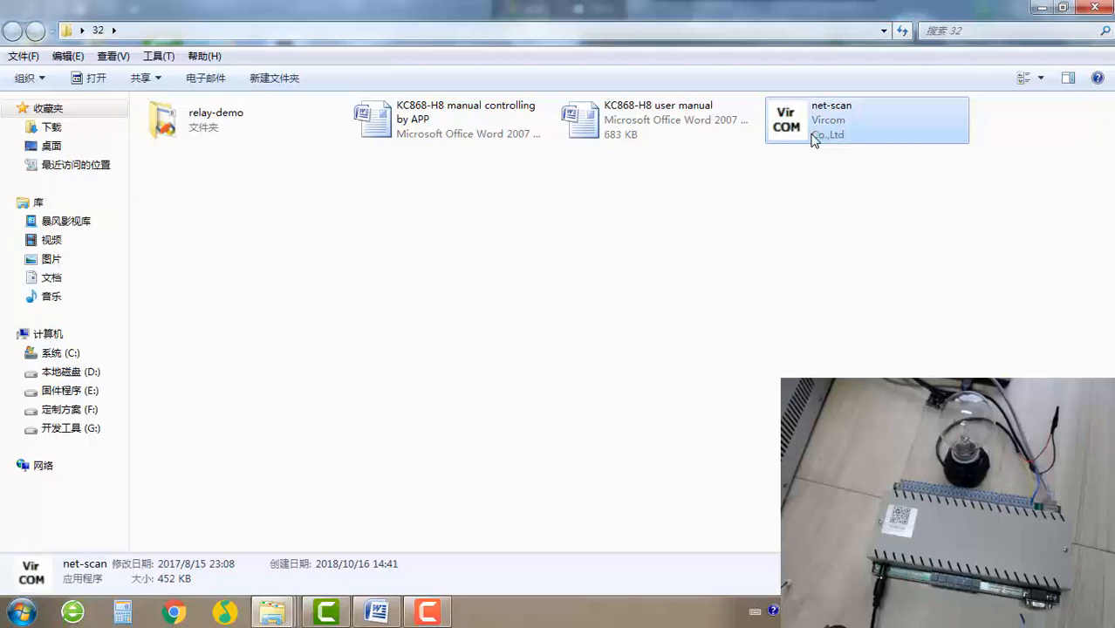
{"action": "double_click", "coordinate": [866, 119]}
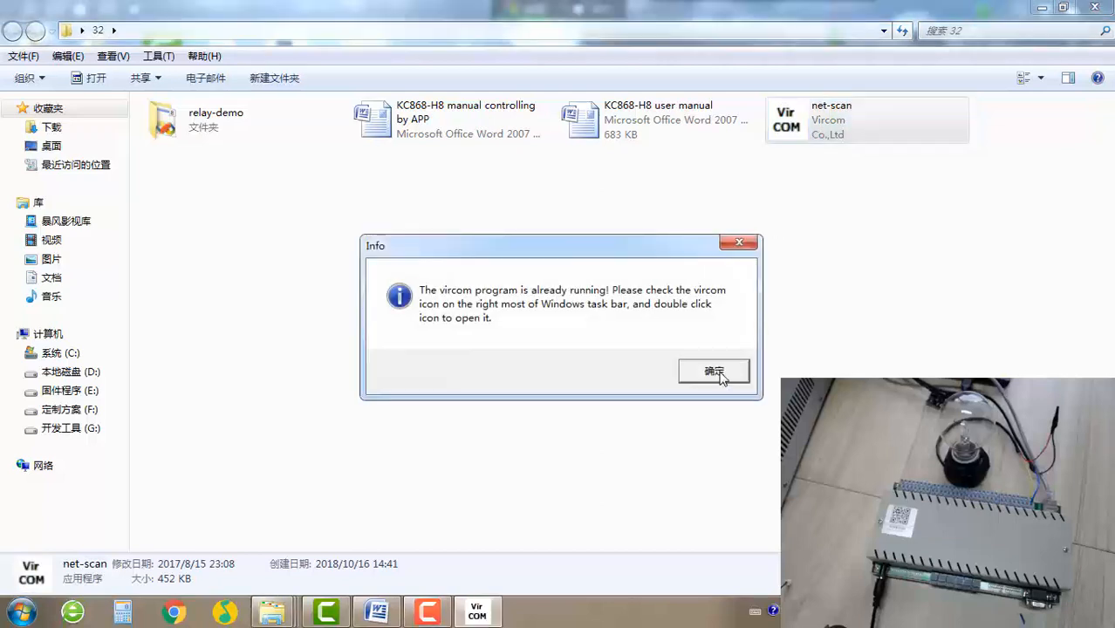
{"action": "left_click", "coordinate": [713, 371]}
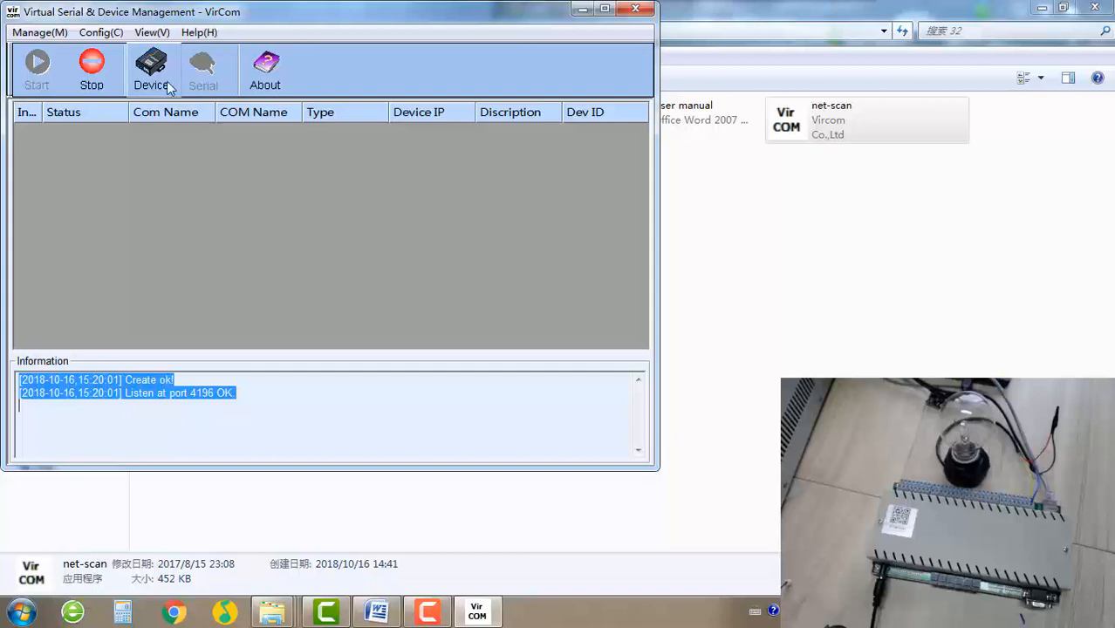
- Show VirCom's device list and select the ZLDEV0001 board at 192.168.1.83
{"action": "left_click", "coordinate": [151, 69]}
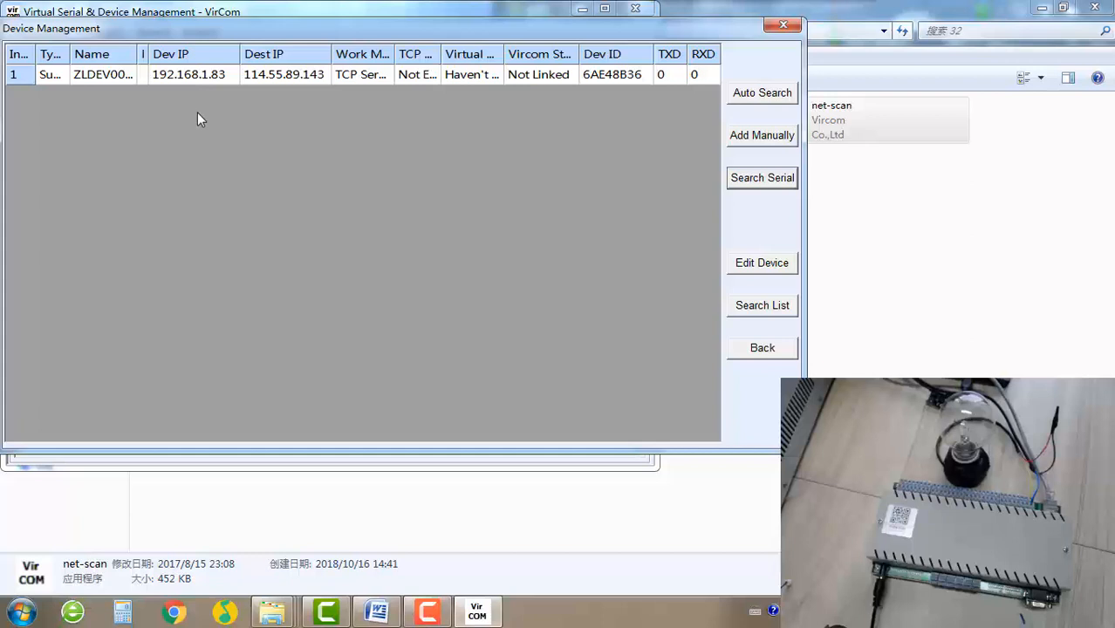
{"action": "mouse_move", "coordinate": [253, 103]}
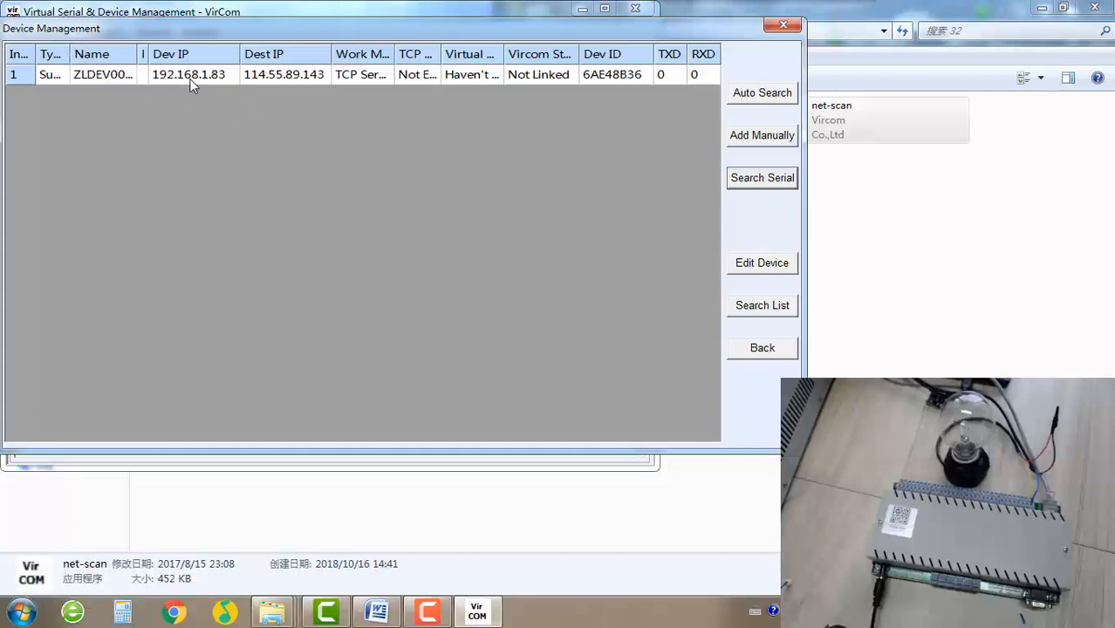
{"action": "left_click", "coordinate": [188, 73]}
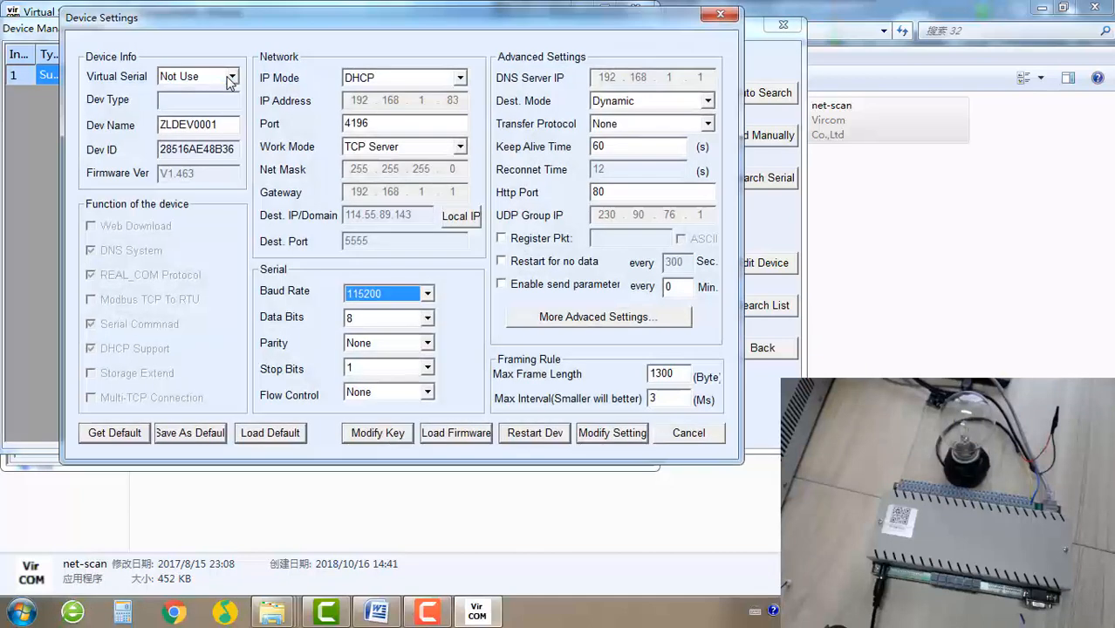
{"action": "mouse_move", "coordinate": [253, 105]}
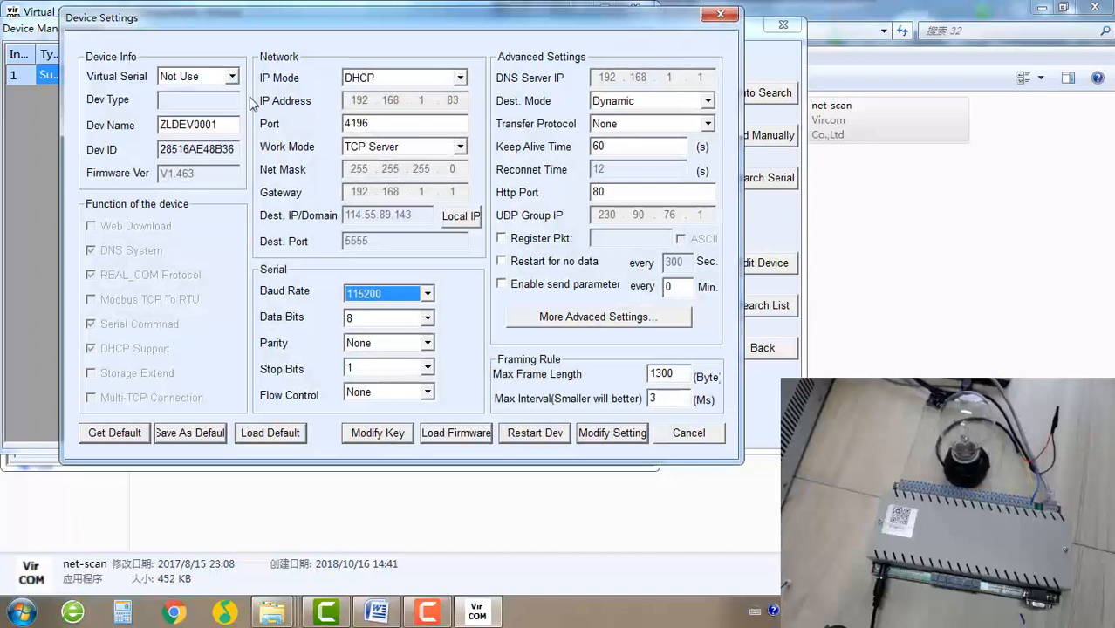
{"action": "mouse_move", "coordinate": [279, 119]}
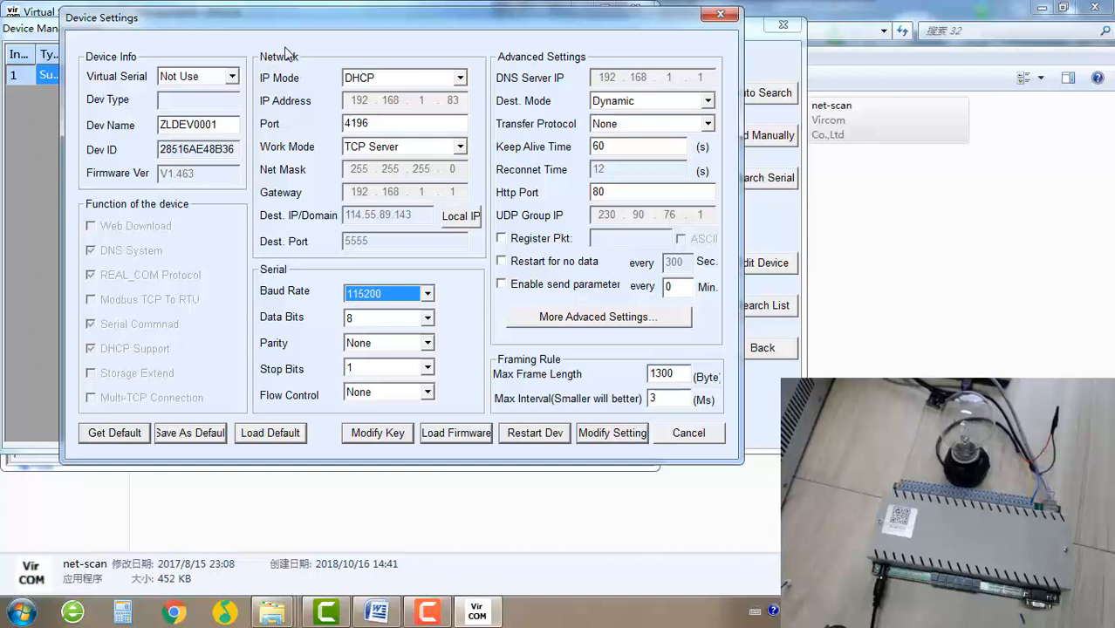
{"action": "mouse_move", "coordinate": [300, 86]}
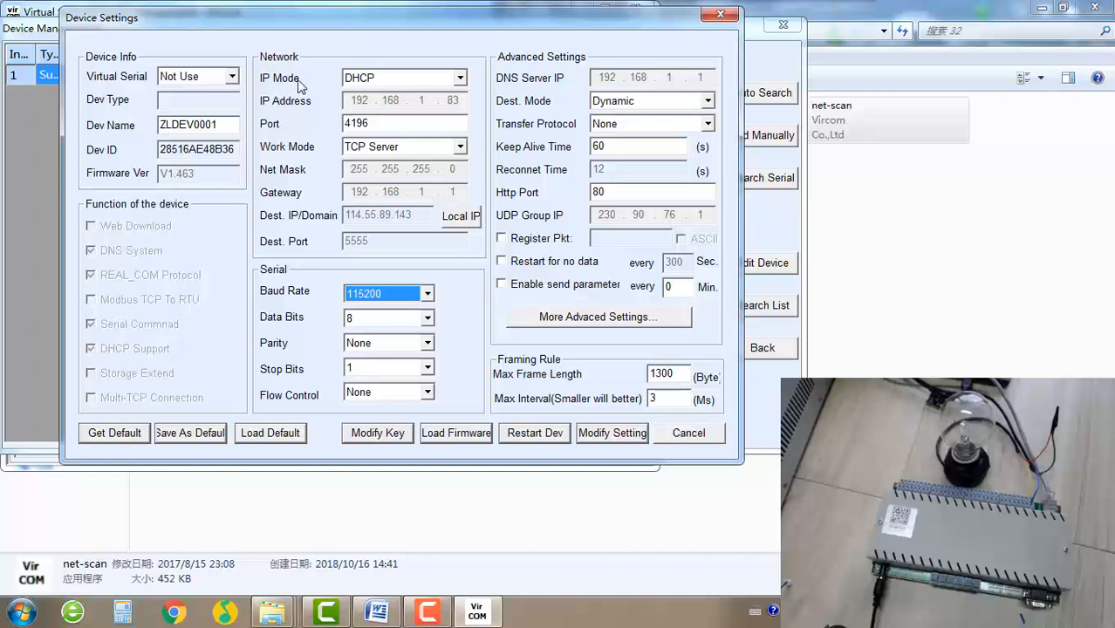
- Keep the board on IP Mode DHCP with work mode TCP Server in Device Settings
{"action": "left_click", "coordinate": [461, 77]}
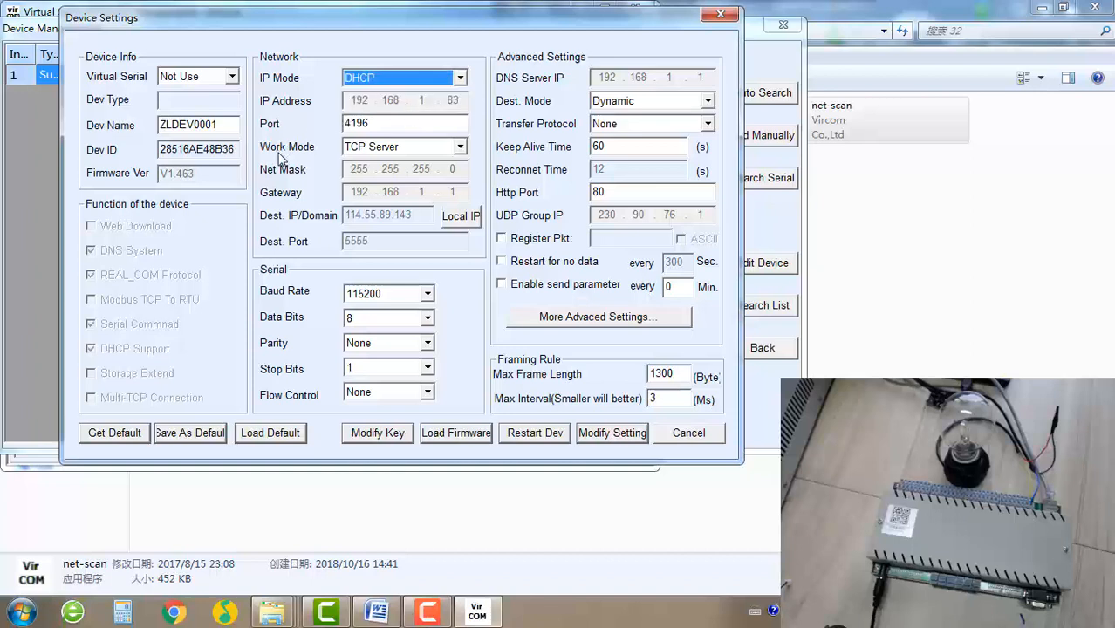
{"action": "mouse_move", "coordinate": [377, 155]}
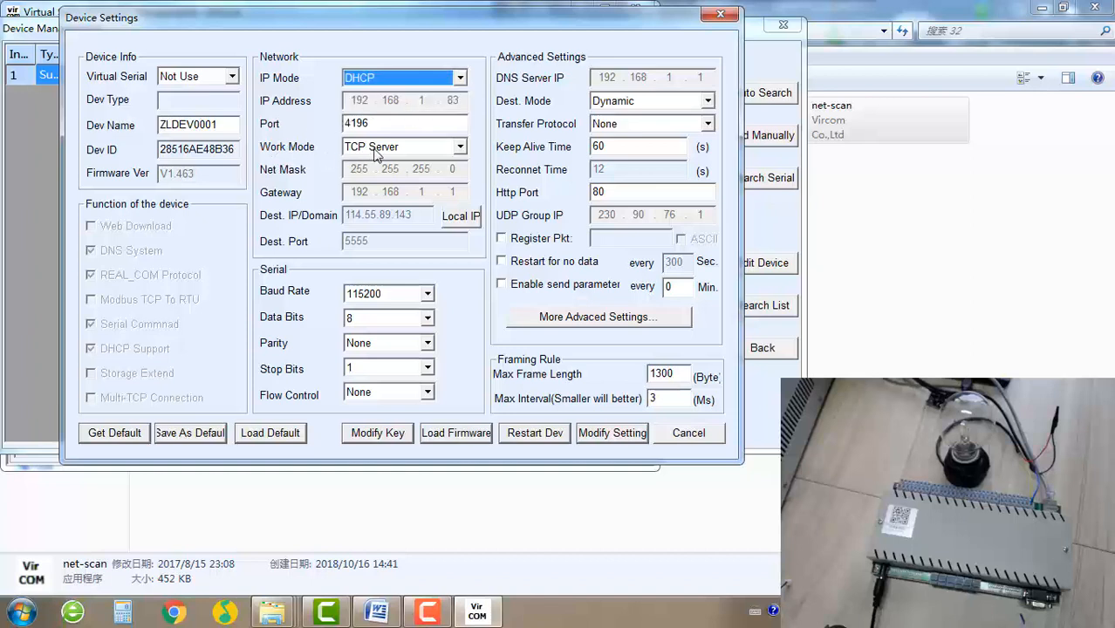
{"action": "left_click", "coordinate": [461, 147]}
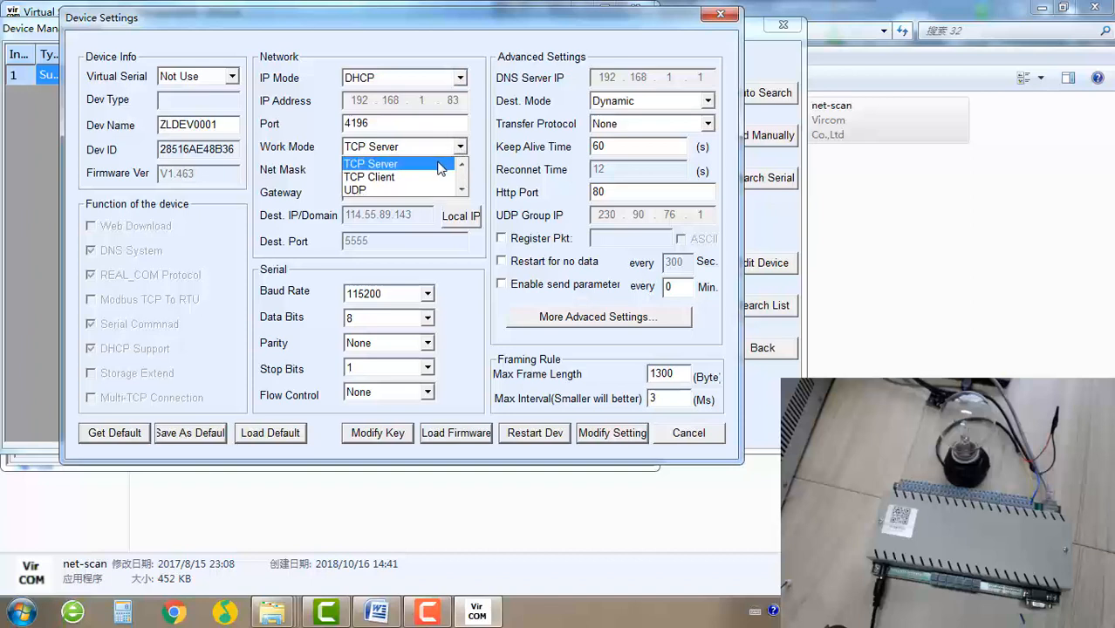
{"action": "left_click", "coordinate": [370, 164]}
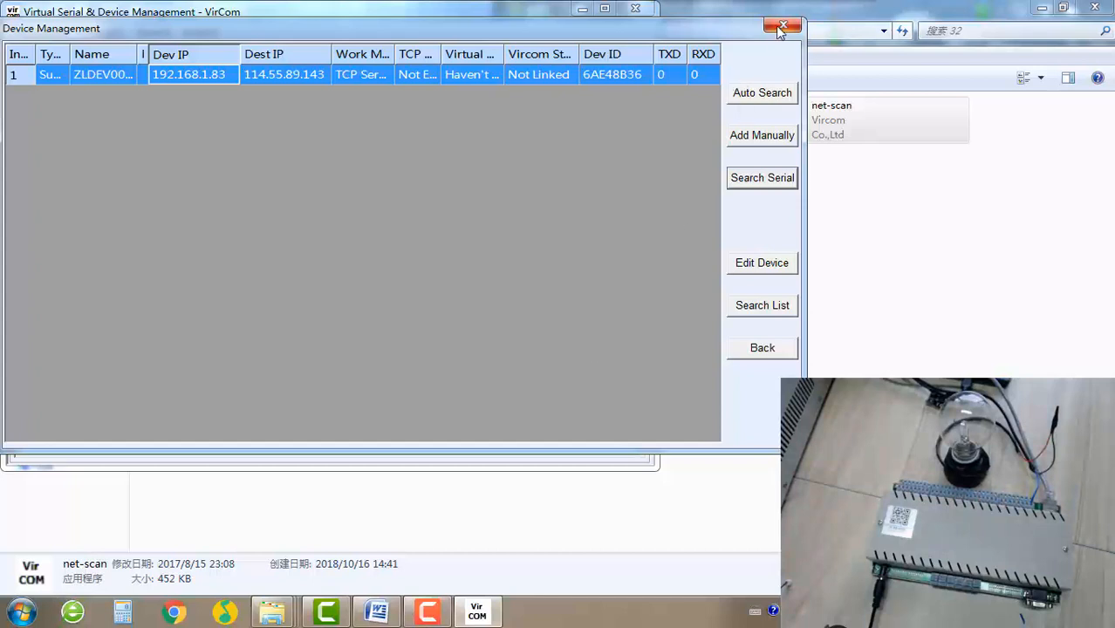
- Close VirCom and browse into relay-demo \ 868测试 \ bin \ Debug in Explorer
{"action": "left_click", "coordinate": [782, 26]}
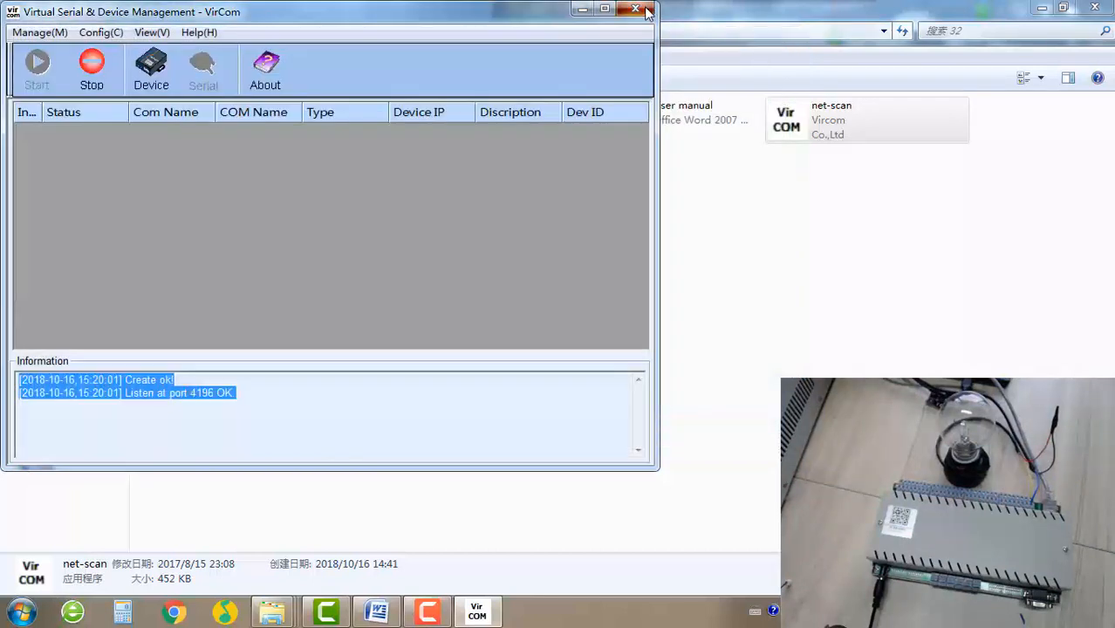
{"action": "left_click", "coordinate": [635, 10]}
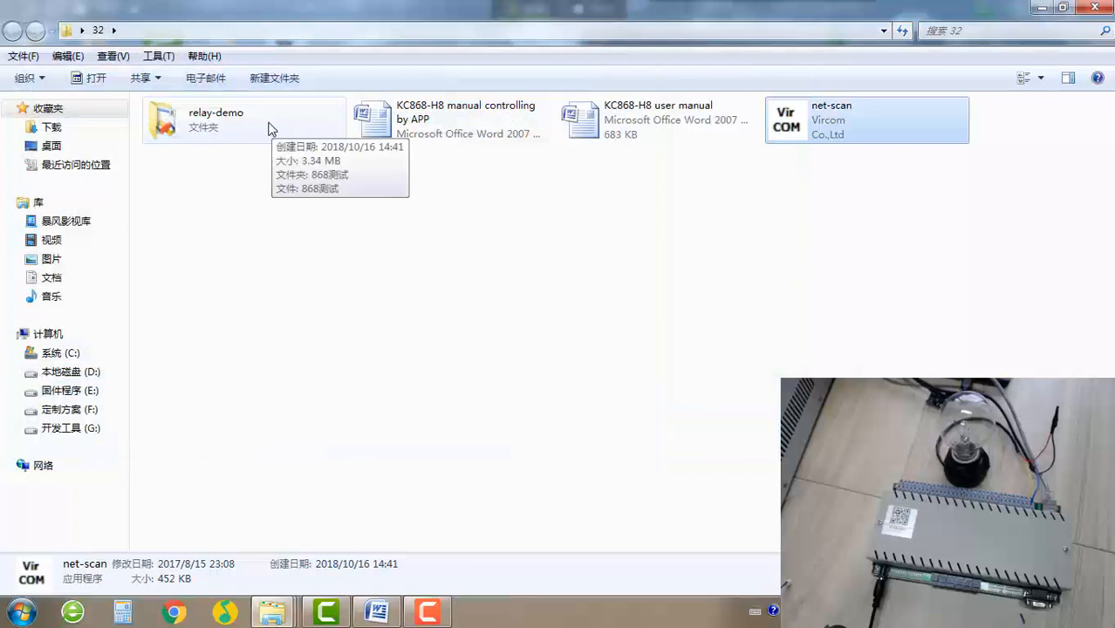
{"action": "double_click", "coordinate": [215, 118]}
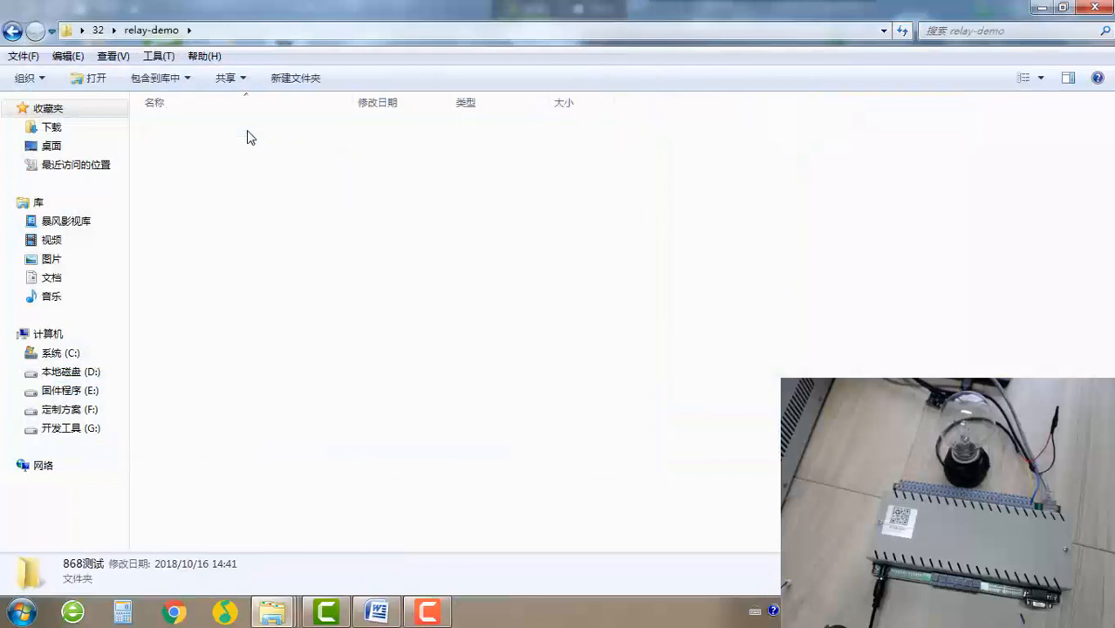
{"action": "double_click", "coordinate": [248, 137]}
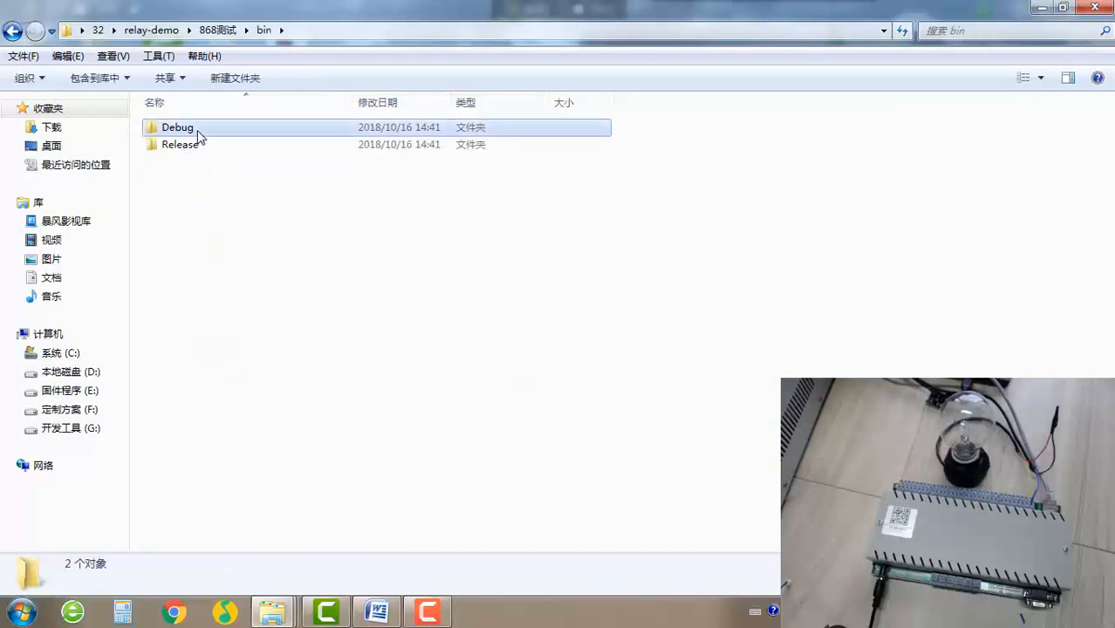
{"action": "double_click", "coordinate": [177, 125]}
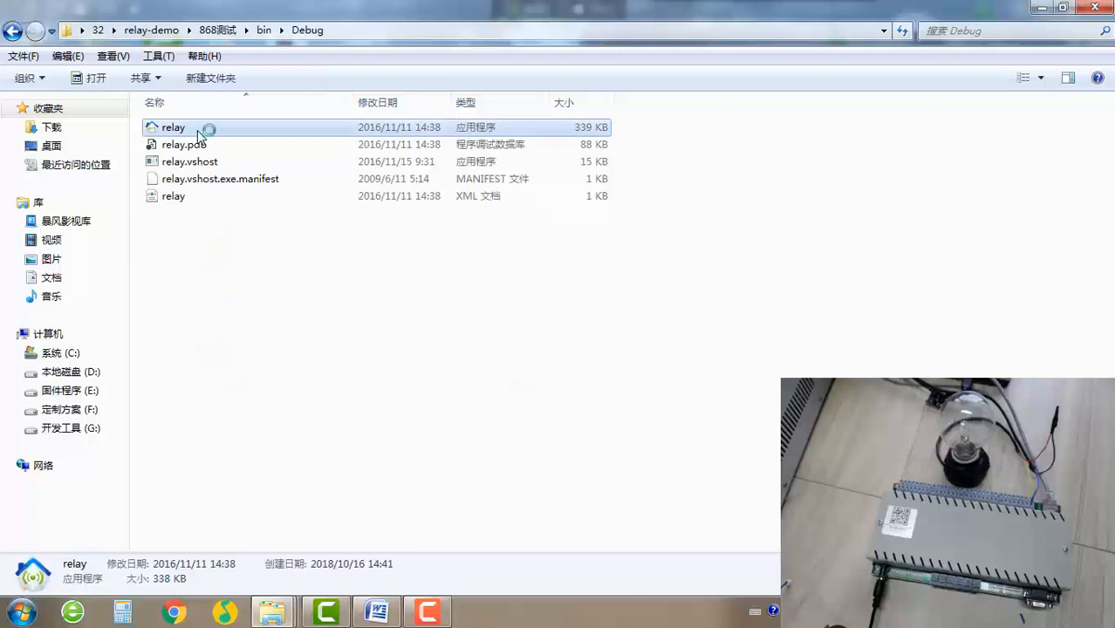
- Run relay.exe, move it aside, and confirm the board's IP 192.168.1.83 / port 4196 in VirCom Device Settings
{"action": "double_click", "coordinate": [172, 126]}
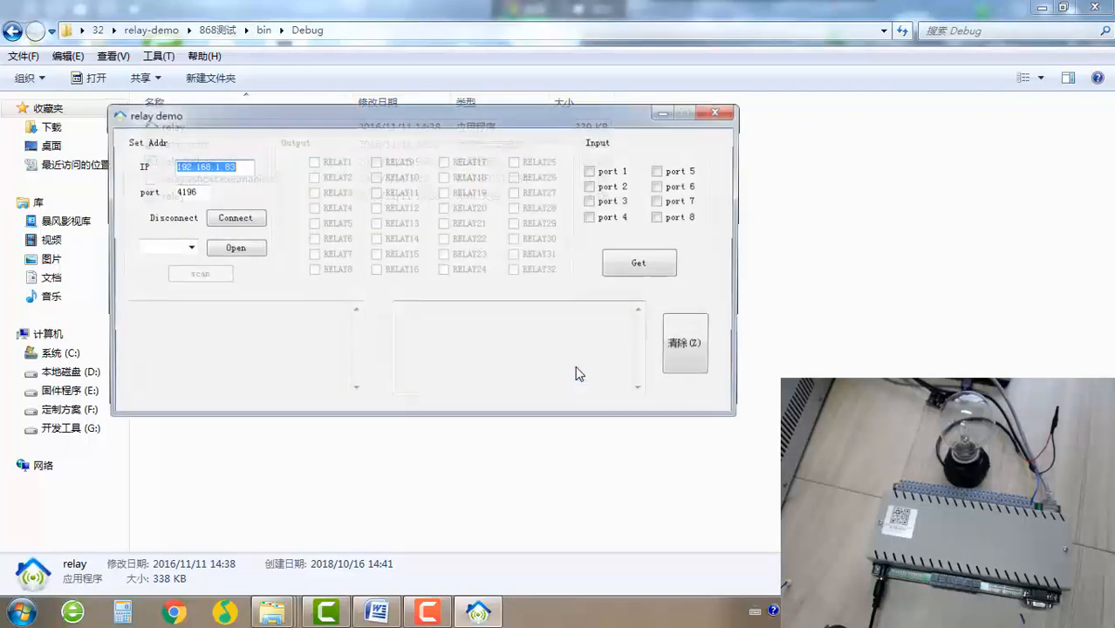
{"action": "left_click_drag", "start_coordinate": [155, 116], "coordinate": [222, 196]}
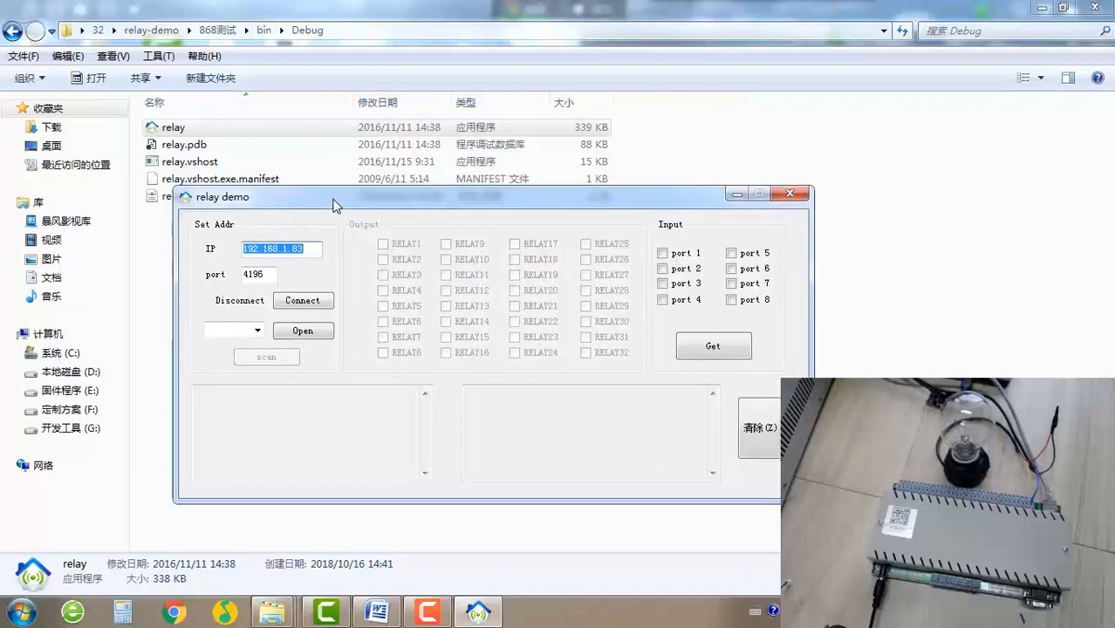
{"action": "mouse_move", "coordinate": [292, 237]}
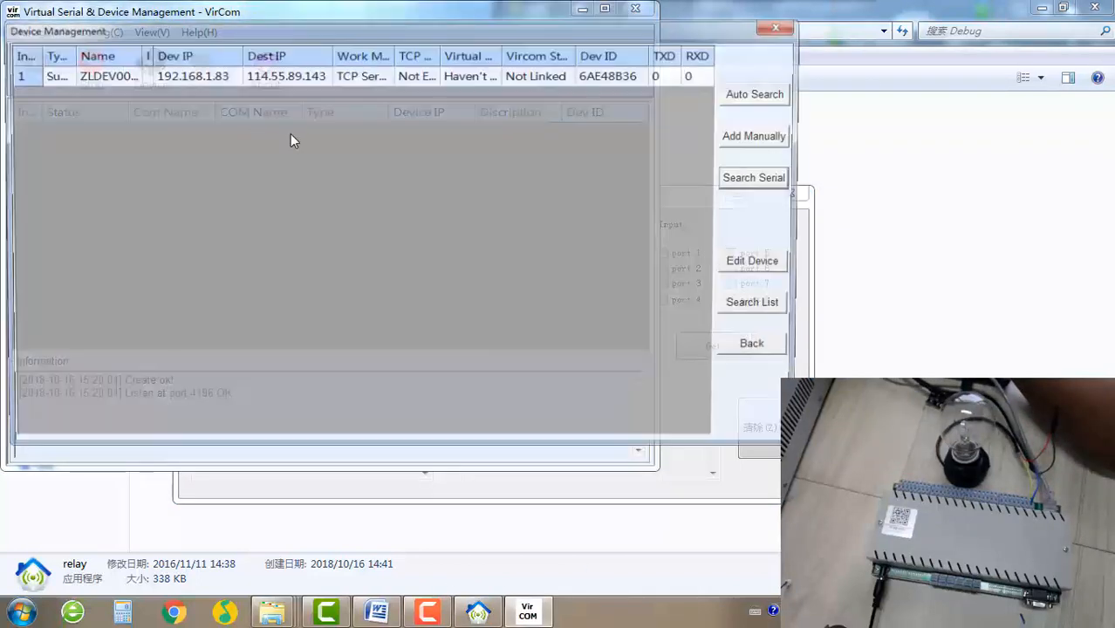
{"action": "left_click", "coordinate": [751, 260]}
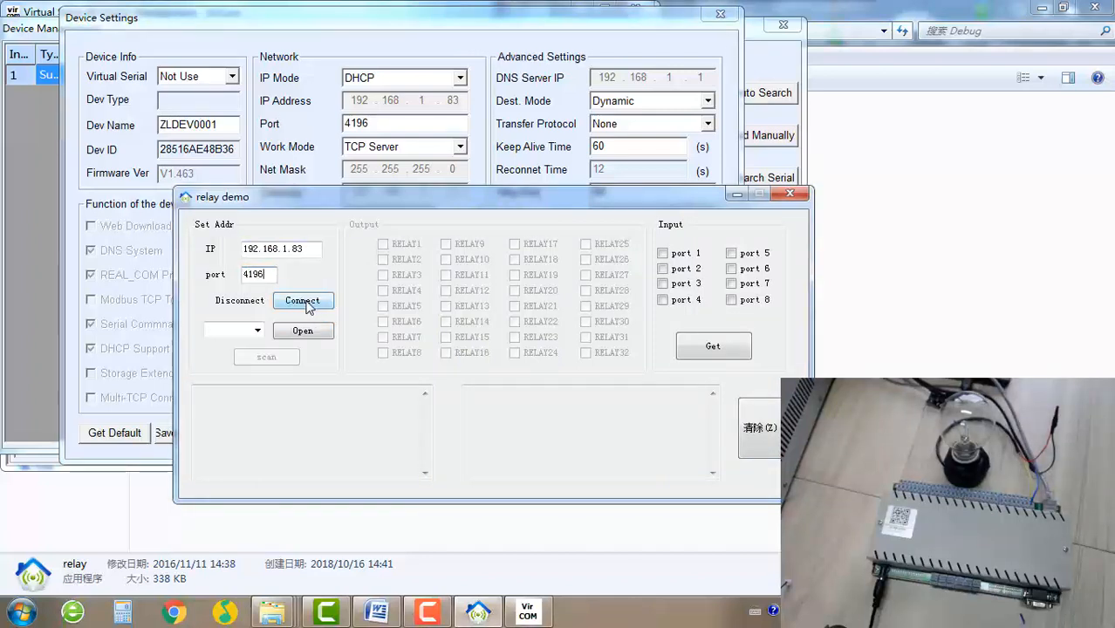
- Connect to the board, scan it for 32 relay channels, send the test command and select the HOST-TEST-START reply
{"action": "left_click", "coordinate": [302, 300]}
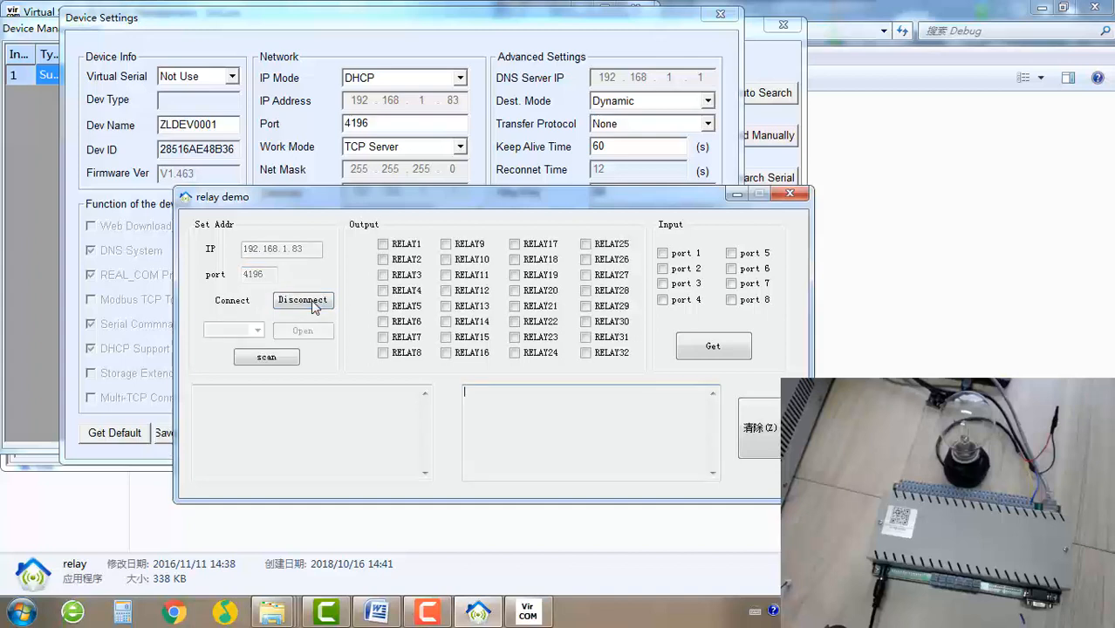
{"action": "left_click", "coordinate": [266, 358]}
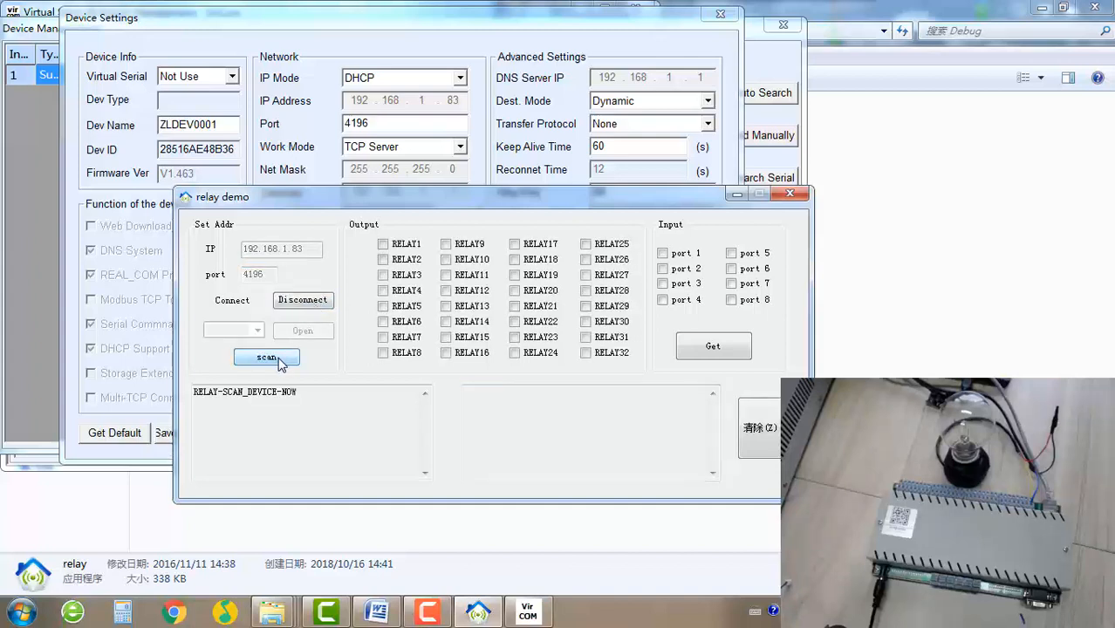
{"action": "left_click", "coordinate": [266, 358]}
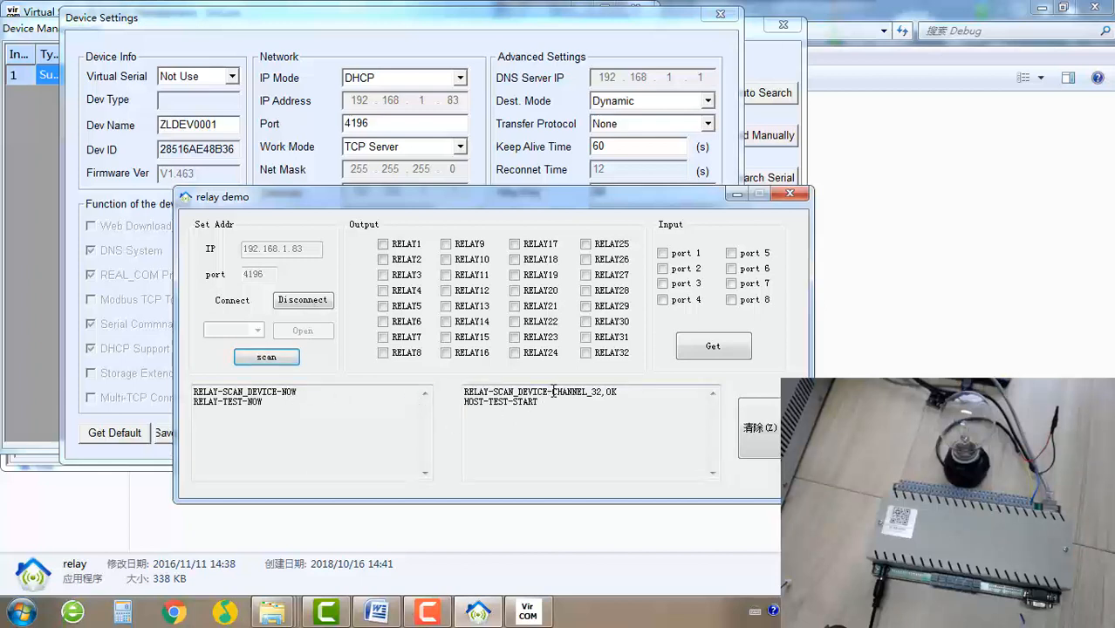
{"action": "double_click", "coordinate": [582, 391]}
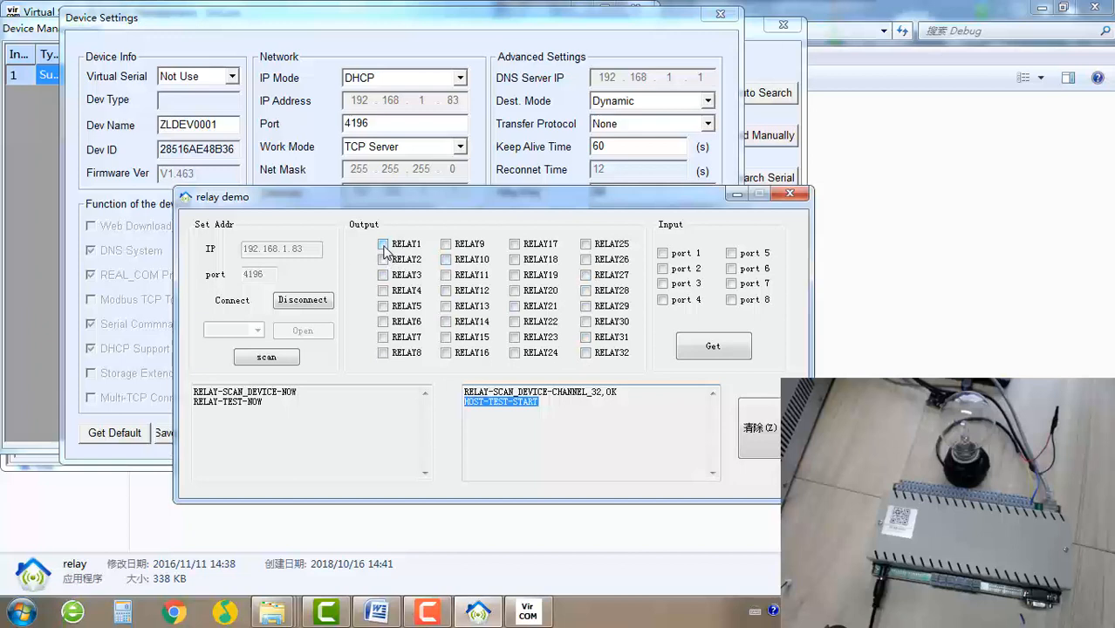
- Toggle RELAY1 on and off twice with OK replies, then bring up the user manual in Word
{"action": "left_click", "coordinate": [384, 244]}
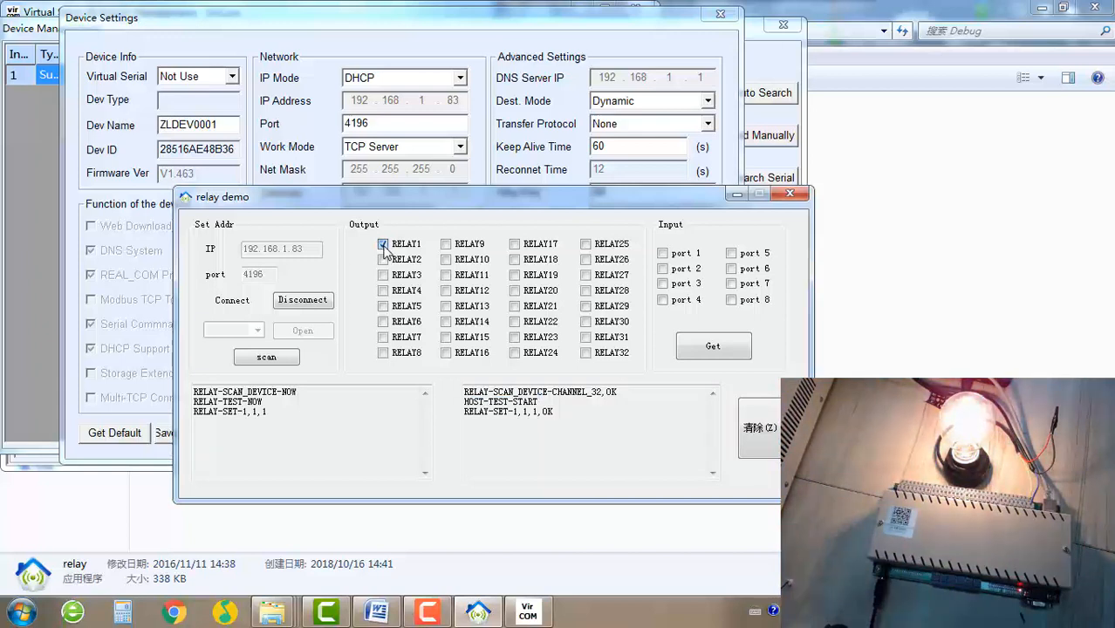
{"action": "left_click", "coordinate": [384, 244]}
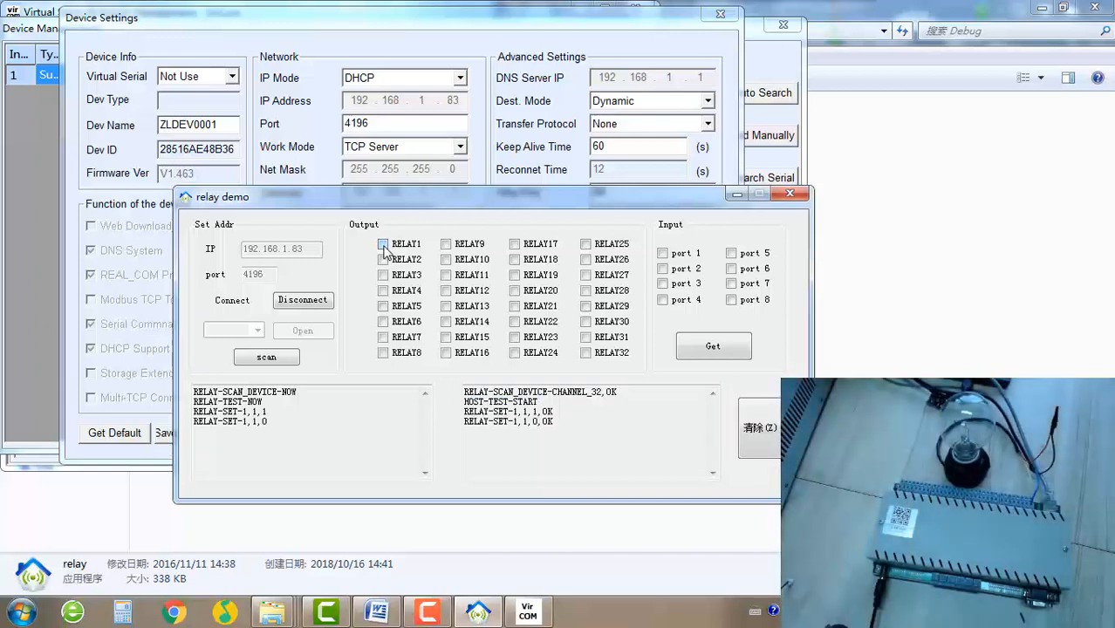
{"action": "left_click", "coordinate": [384, 244]}
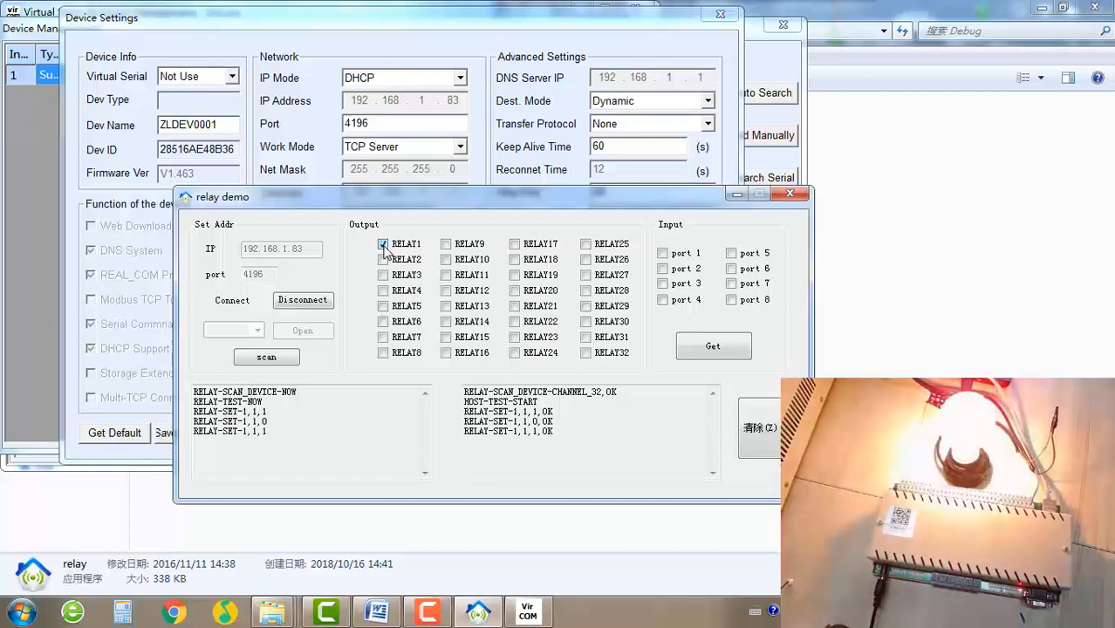
{"action": "left_click", "coordinate": [384, 244]}
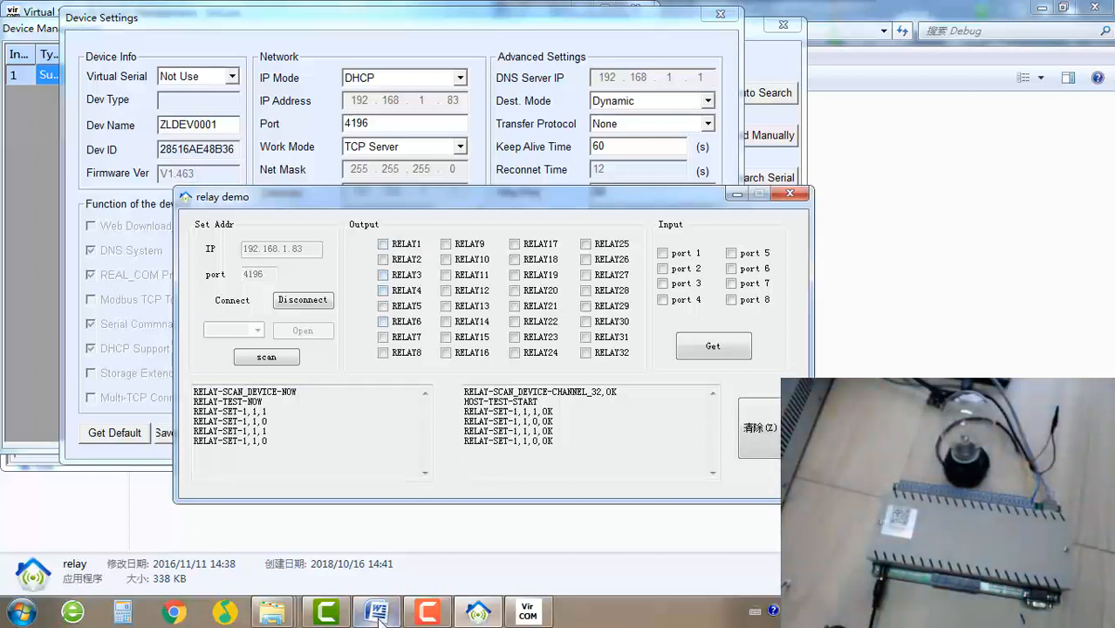
{"action": "left_click", "coordinate": [377, 611]}
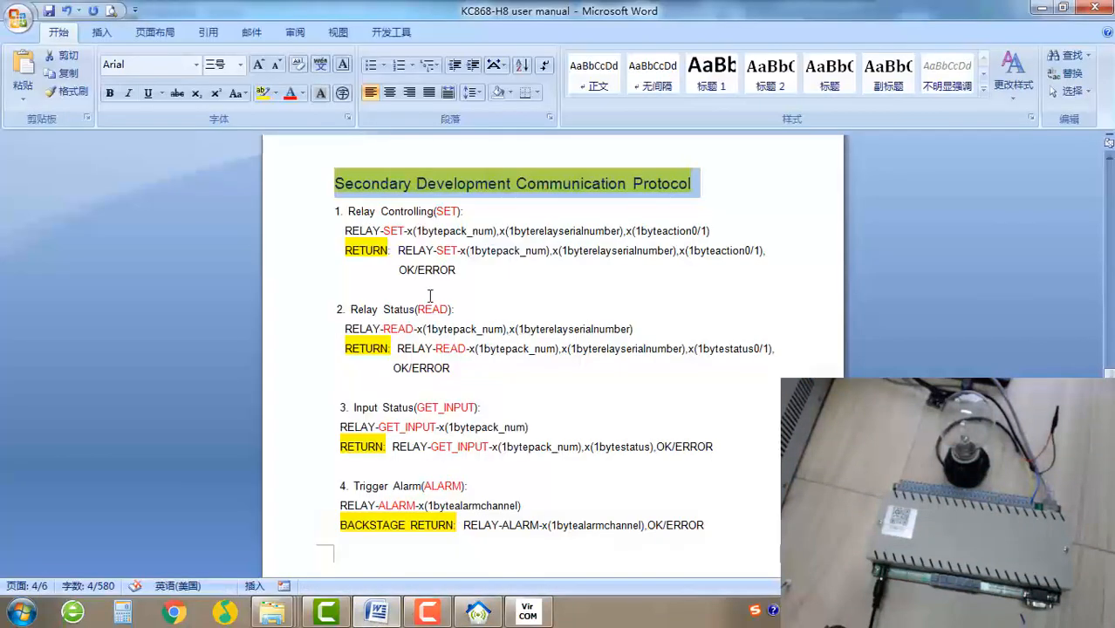
- Place the cursor in the Word manual at the Secondary Development Communication Protocol page
{"action": "left_click", "coordinate": [332, 183]}
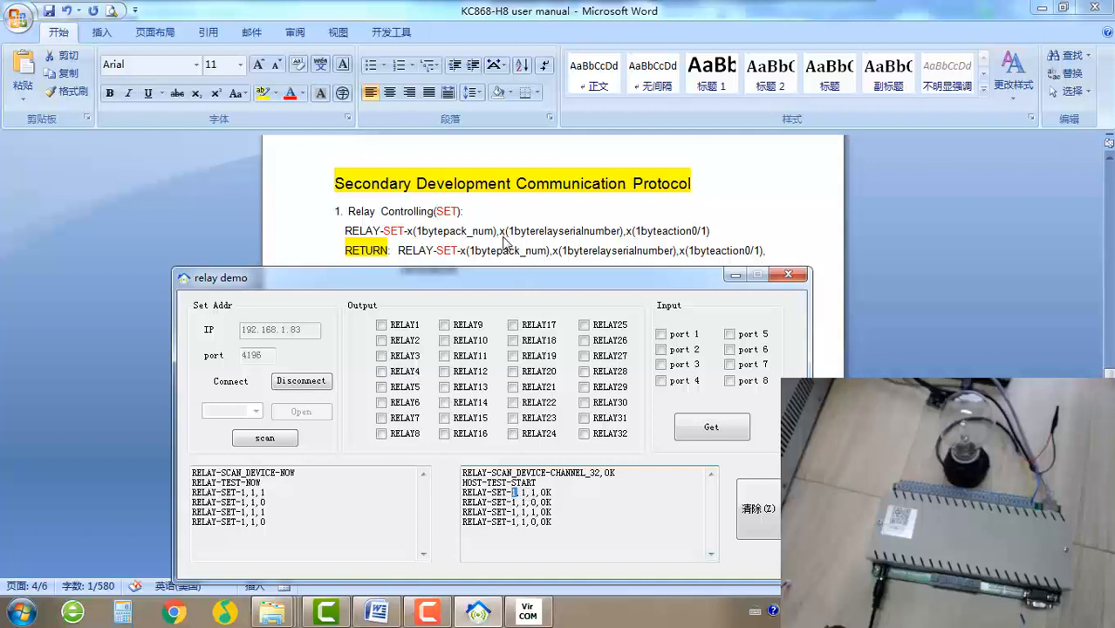
{"action": "mouse_move", "coordinate": [622, 243]}
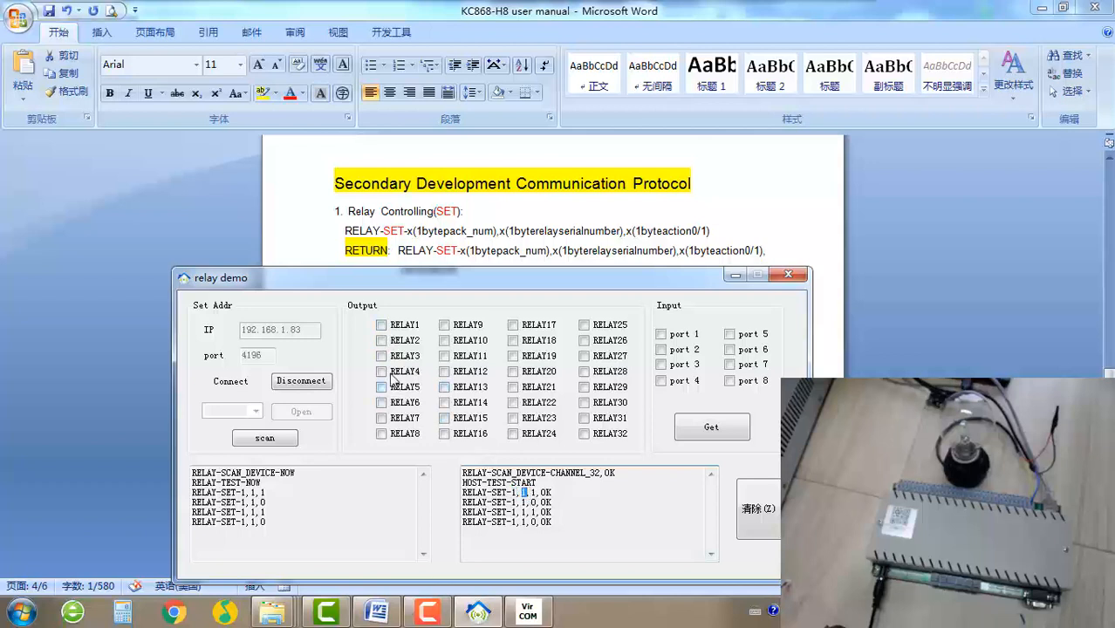
- Switch RELAY2 on, then RELAY3 on and off, each logged with a RELAY-SET command and OK reply
{"action": "left_click", "coordinate": [380, 341]}
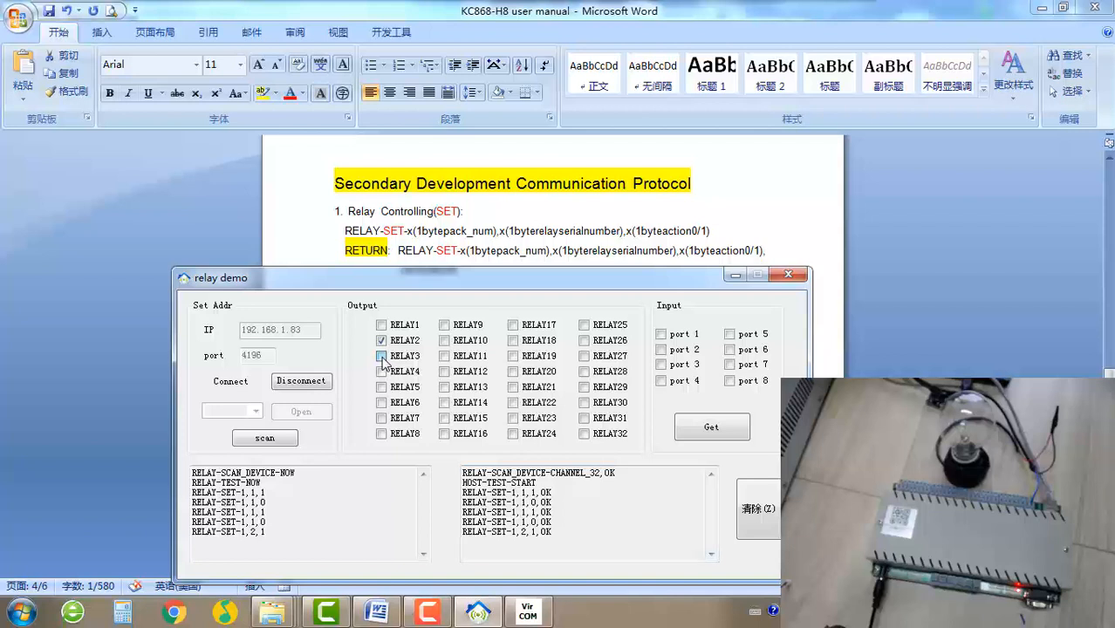
{"action": "left_click", "coordinate": [380, 356]}
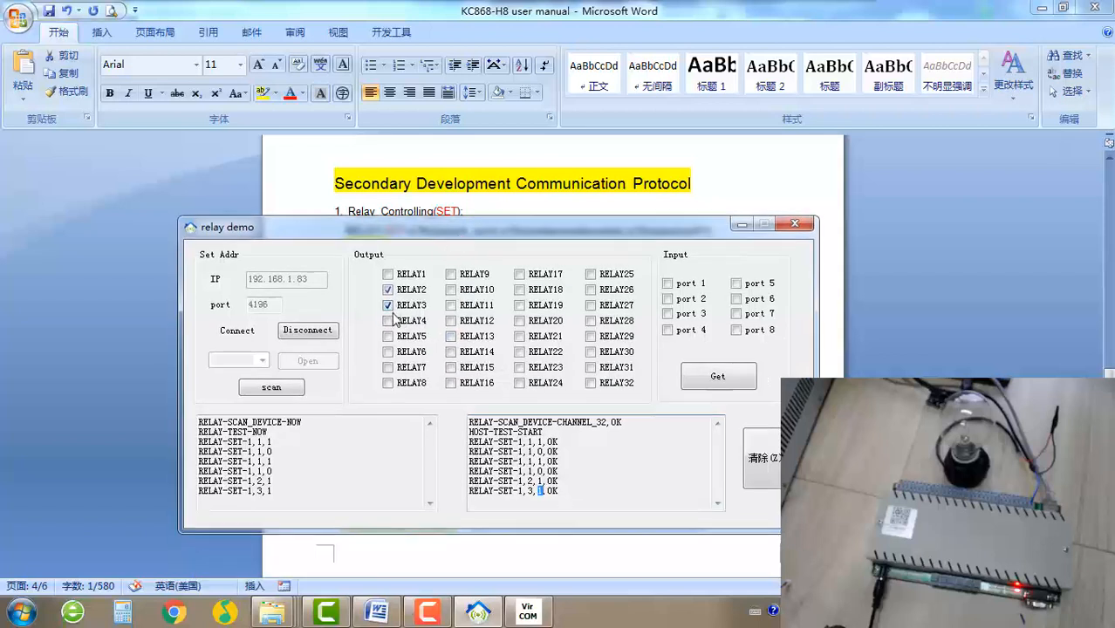
{"action": "left_click", "coordinate": [387, 305]}
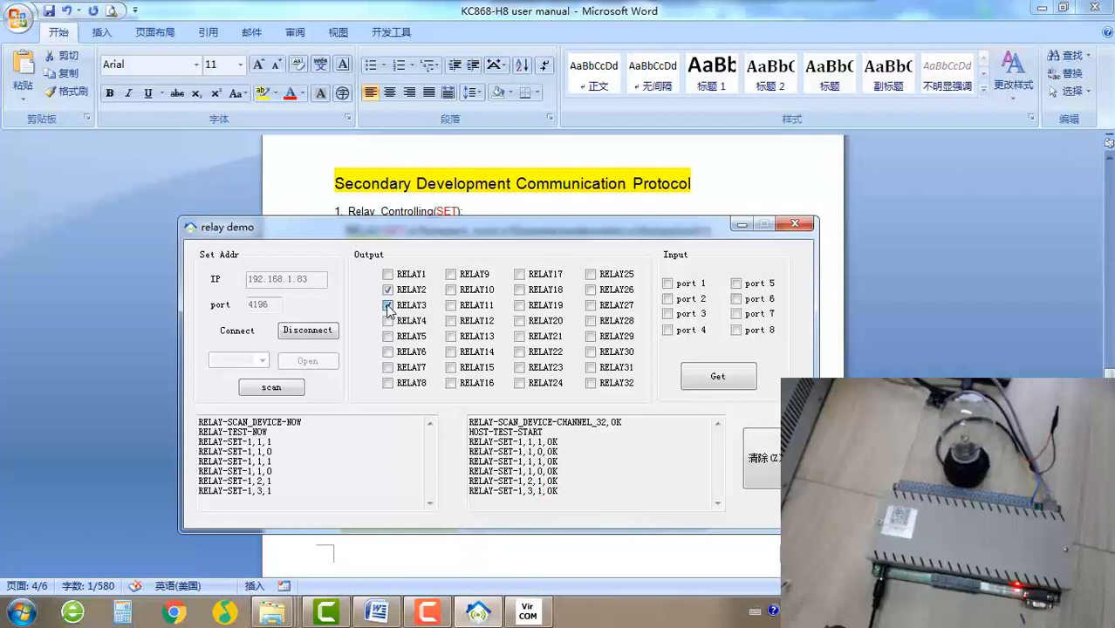
{"action": "left_click", "coordinate": [387, 305]}
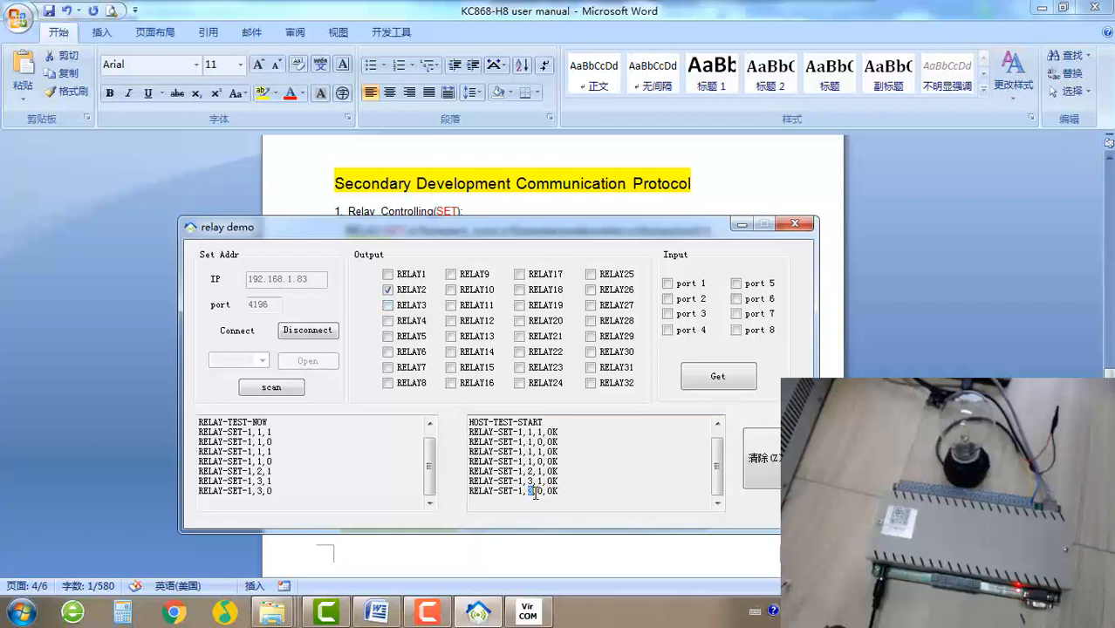